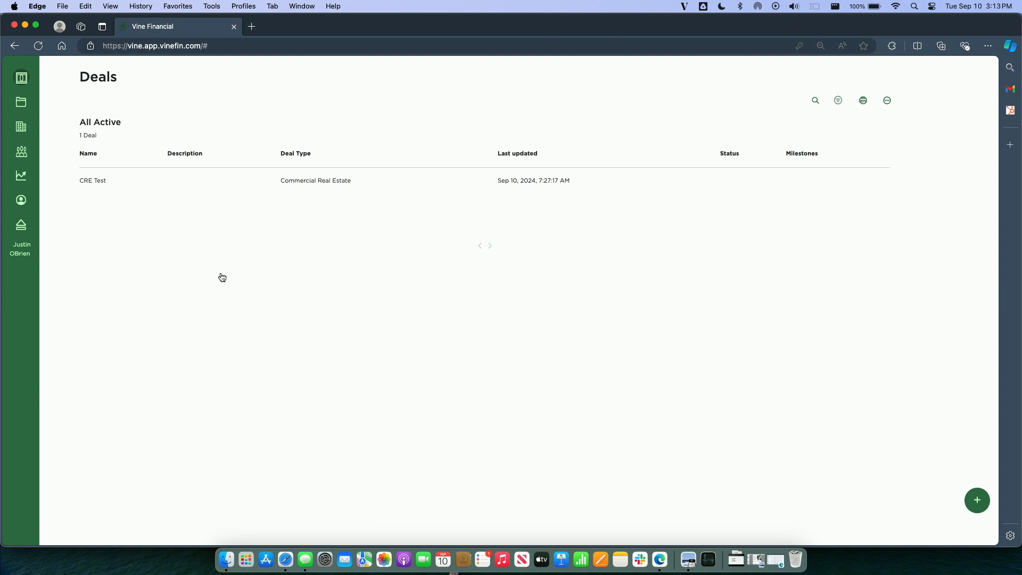
{"action": "mouse_move", "coordinate": [59, 100]}
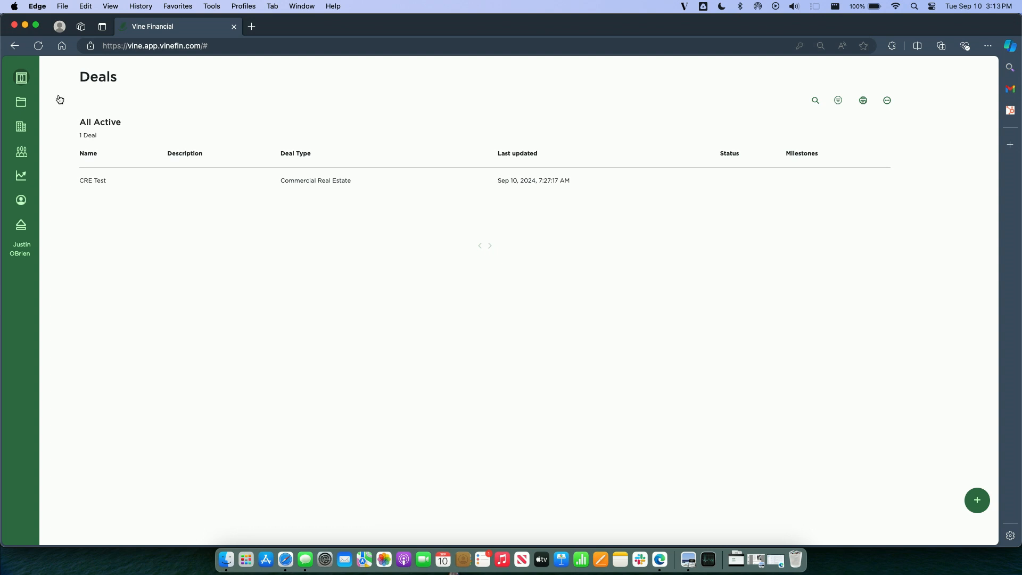
Browse from Data Rooms into Organizations > OBrien Construction and start uploading the four Form 1120-S PDFs
{"action": "left_click", "coordinate": [21, 101]}
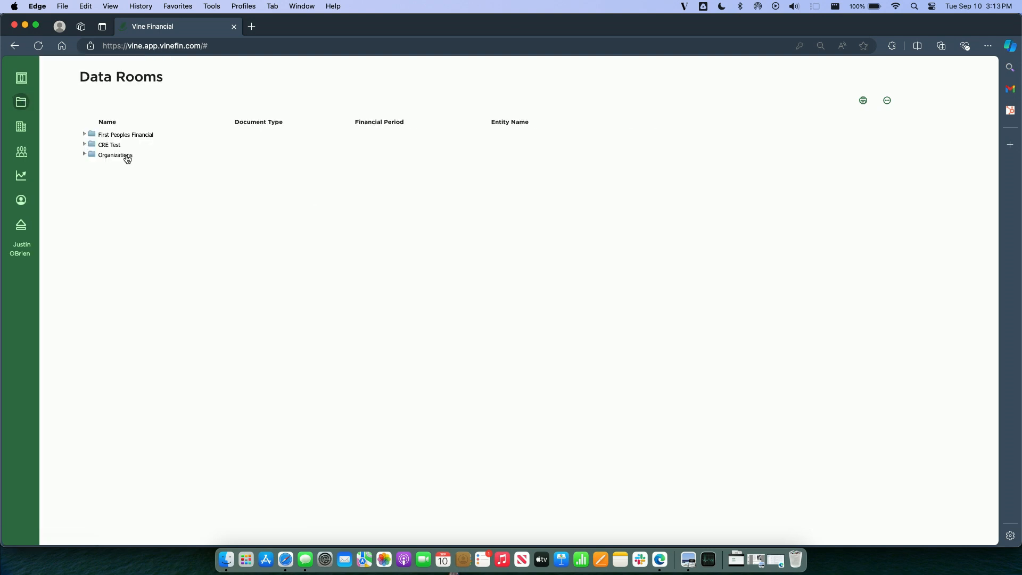
{"action": "left_click", "coordinate": [115, 156]}
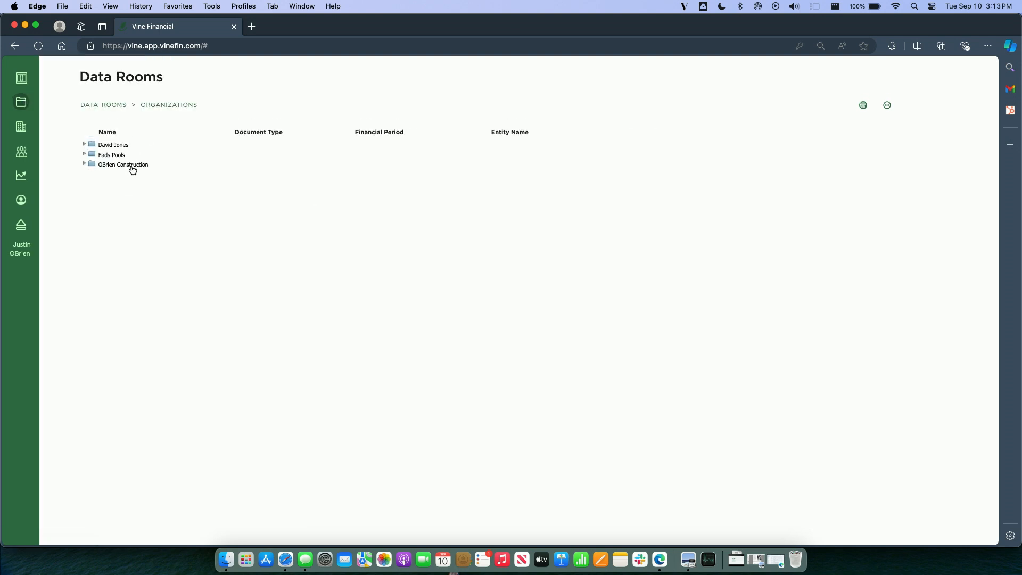
{"action": "left_click", "coordinate": [123, 164]}
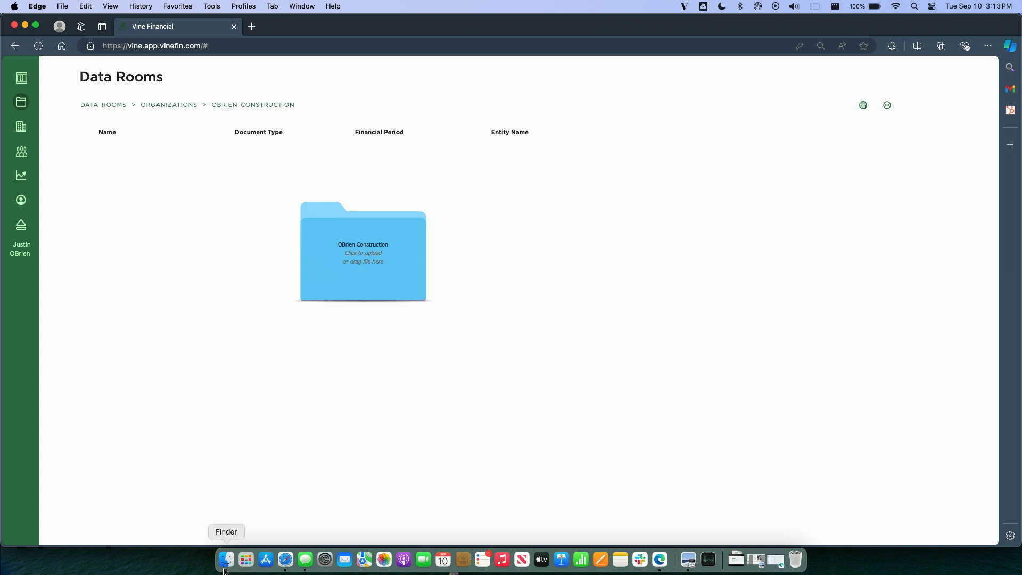
{"action": "left_click", "coordinate": [226, 559]}
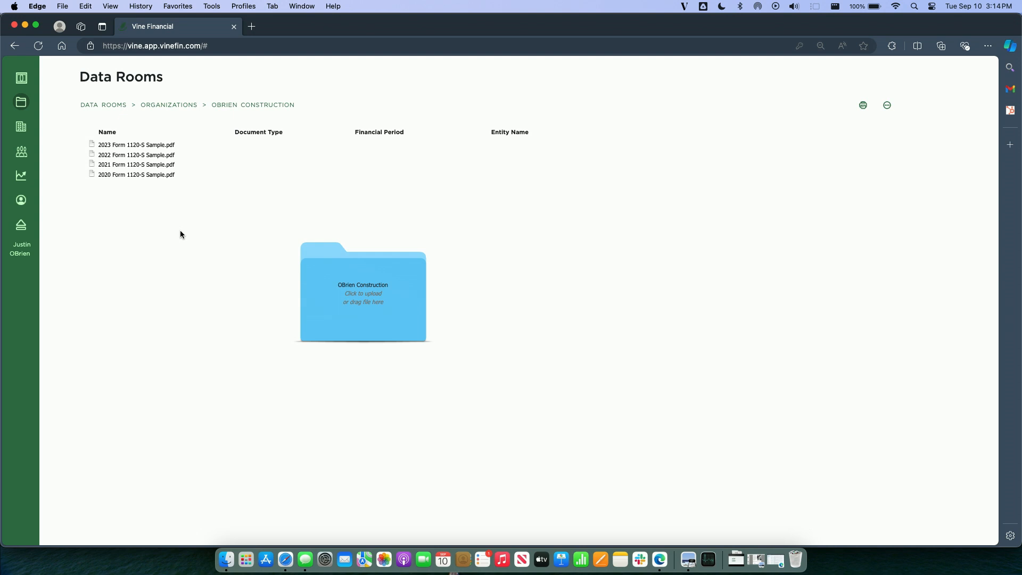
{"action": "mouse_move", "coordinate": [141, 206]}
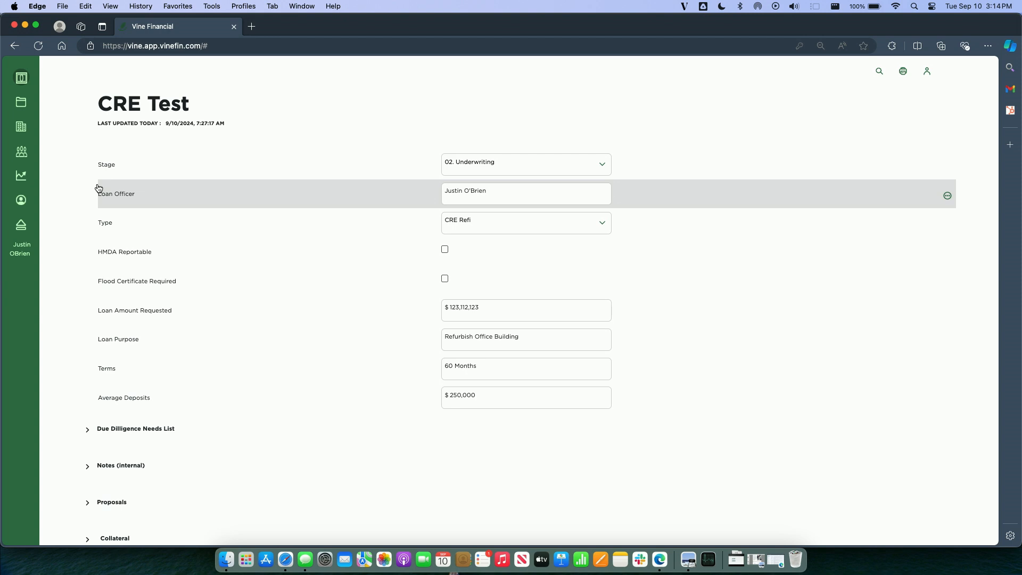
Expand the CRE Test deal's Applicant(s) list and select the OBrien Construction applicant record
{"action": "scroll", "scroll_direction": "down", "scroll_amount": 3}
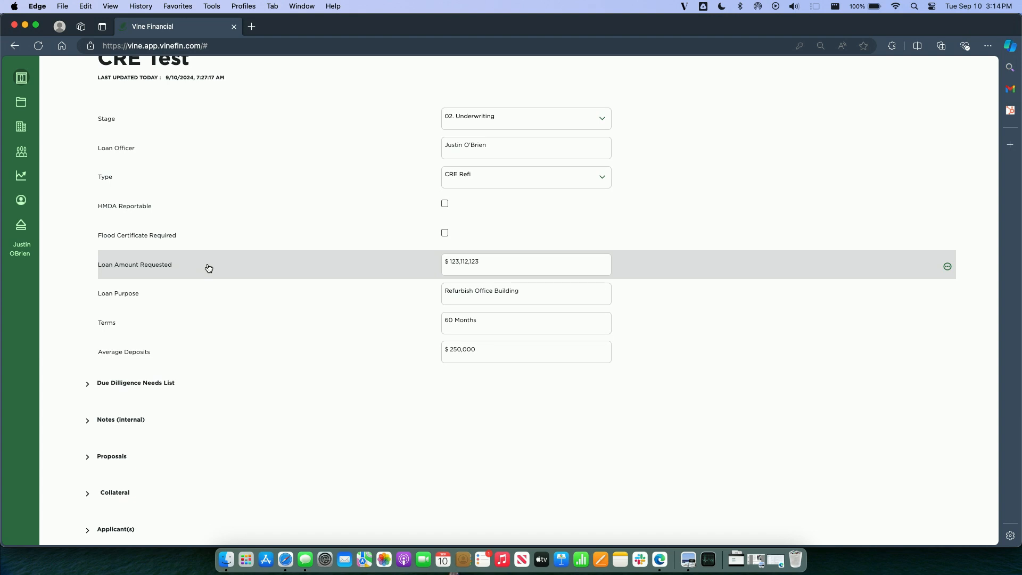
{"action": "scroll", "scroll_direction": "down", "scroll_amount": 3}
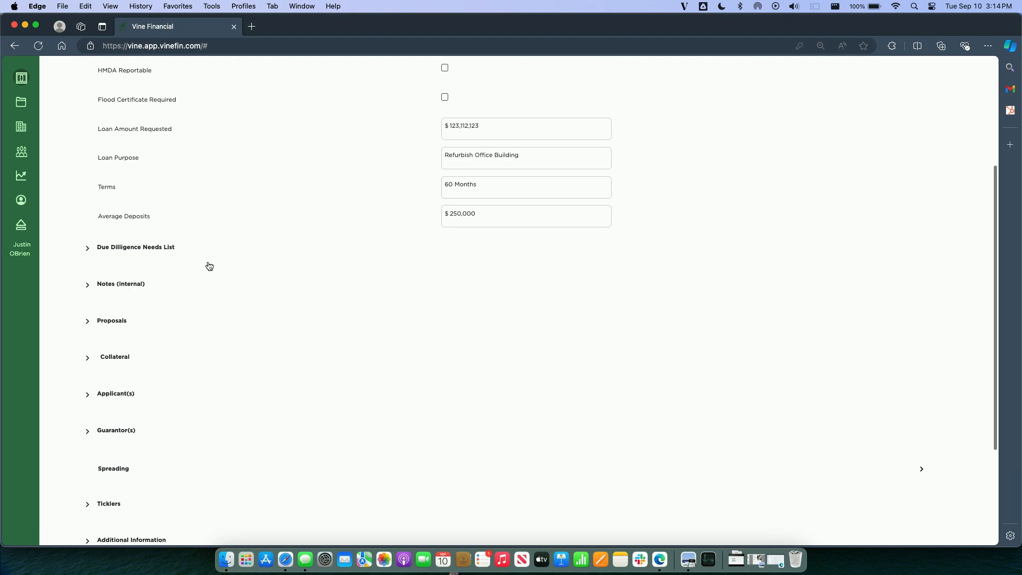
{"action": "left_click", "coordinate": [87, 394]}
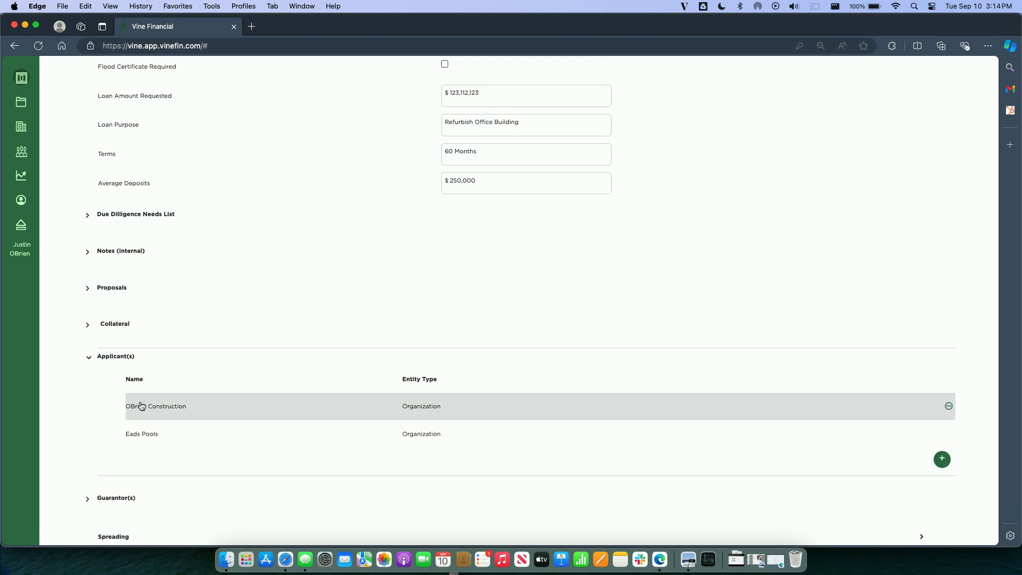
{"action": "left_click", "coordinate": [141, 407]}
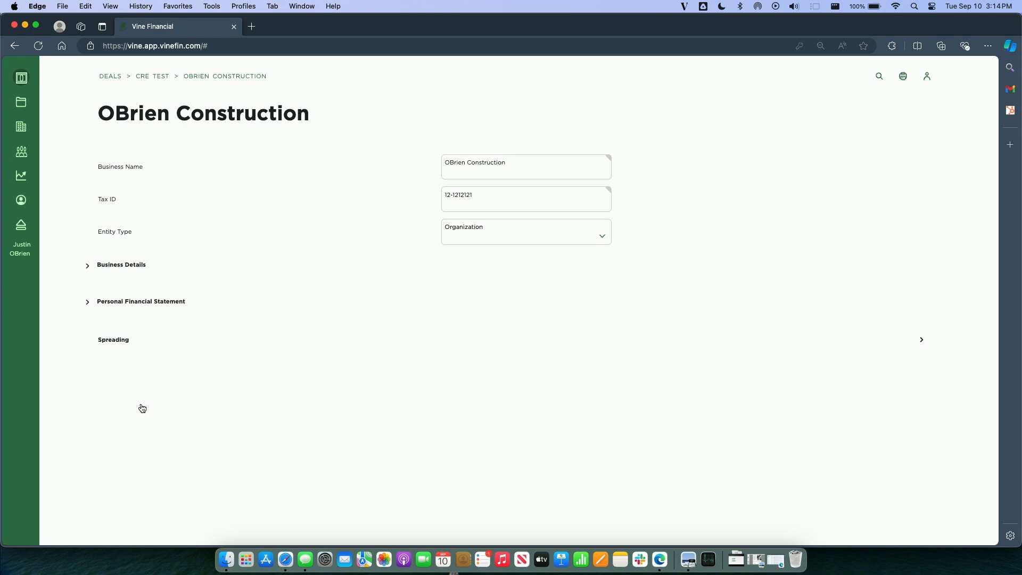
{"action": "mouse_move", "coordinate": [379, 284]}
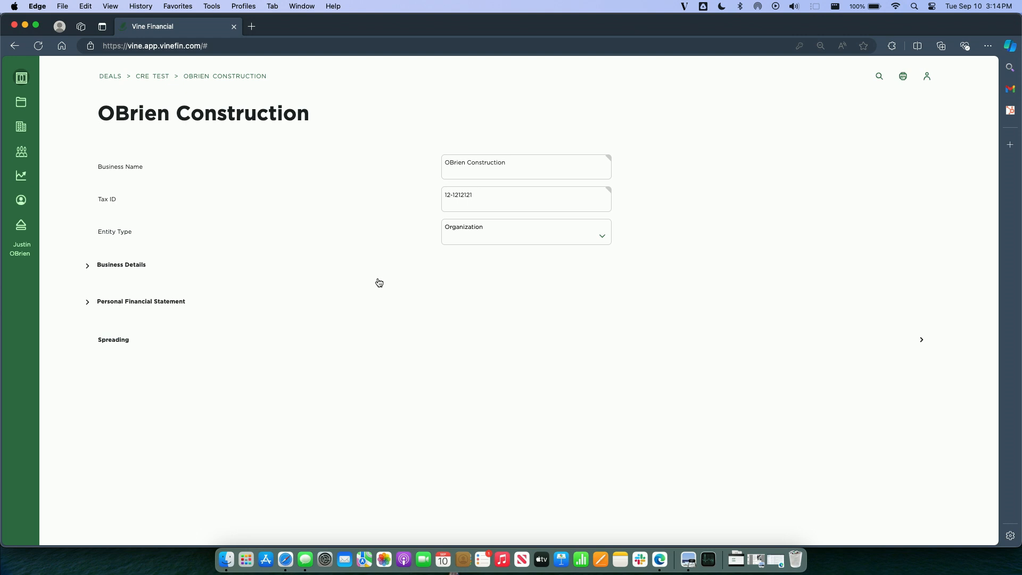
Show the Spreading income statement with the 12/31/2020 column expanded into imported, stated, adjusted and resolved figures
{"action": "left_click", "coordinate": [112, 340]}
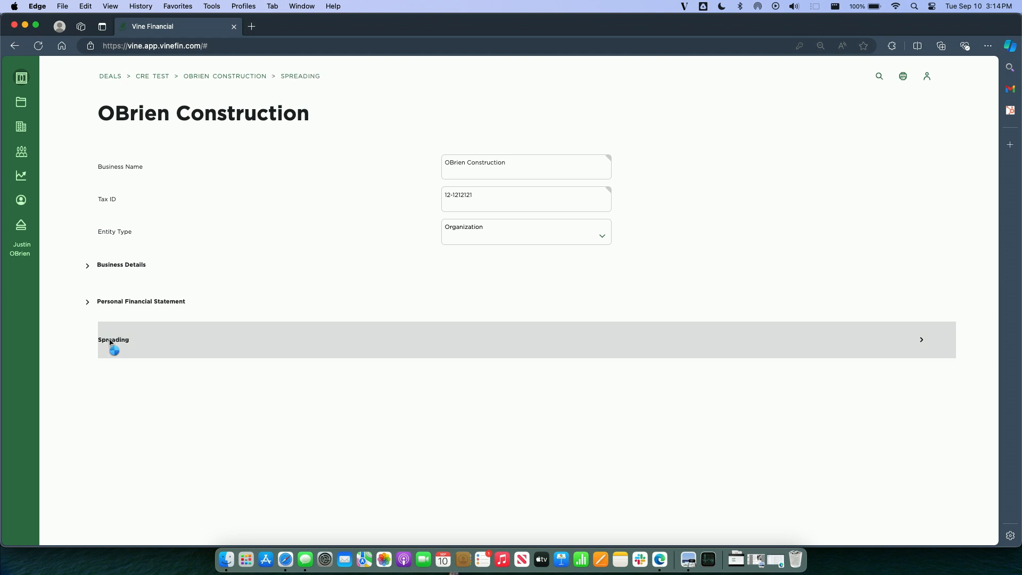
{"action": "left_click", "coordinate": [113, 340]}
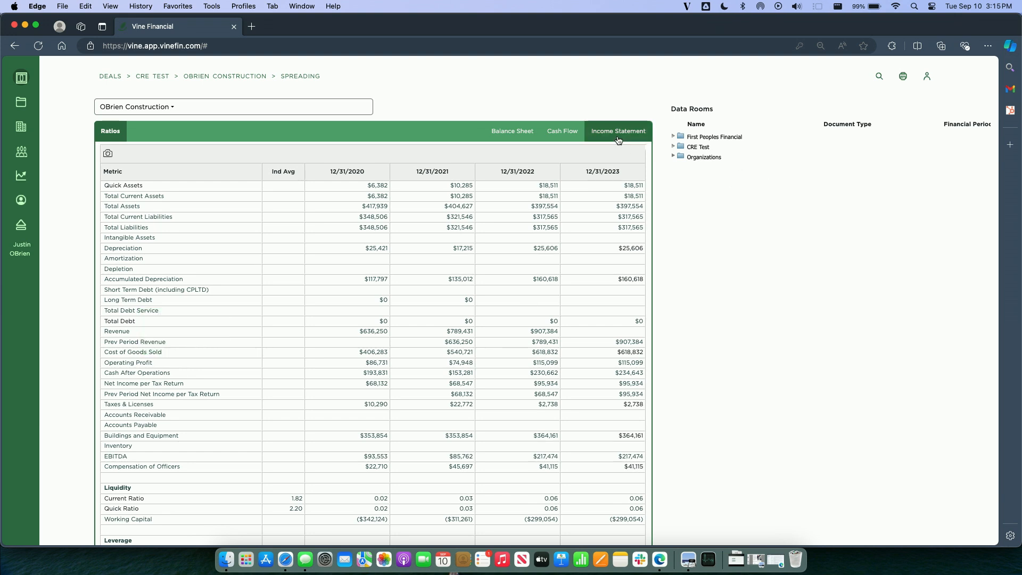
{"action": "left_click", "coordinate": [618, 131]}
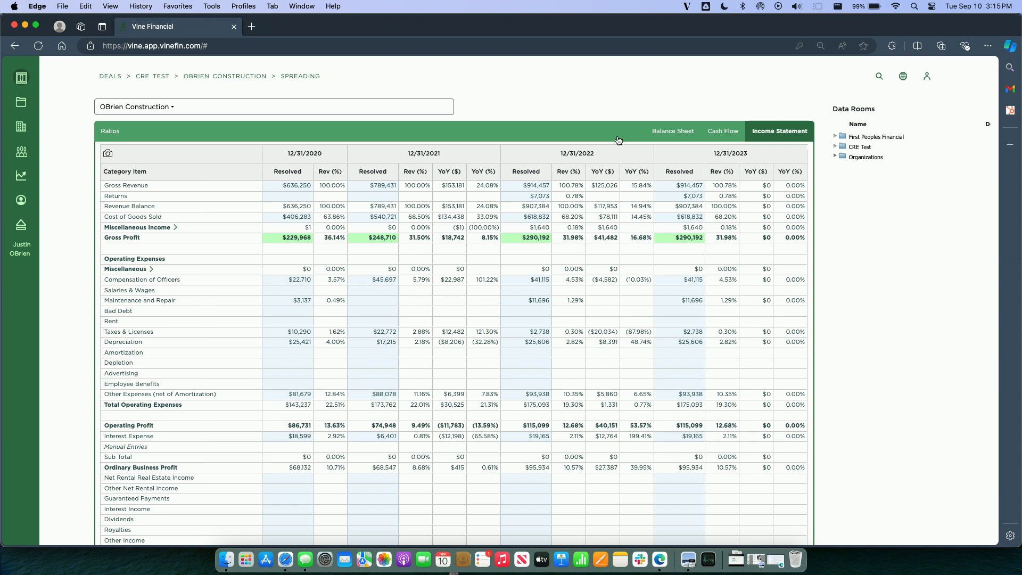
{"action": "mouse_move", "coordinate": [305, 159]}
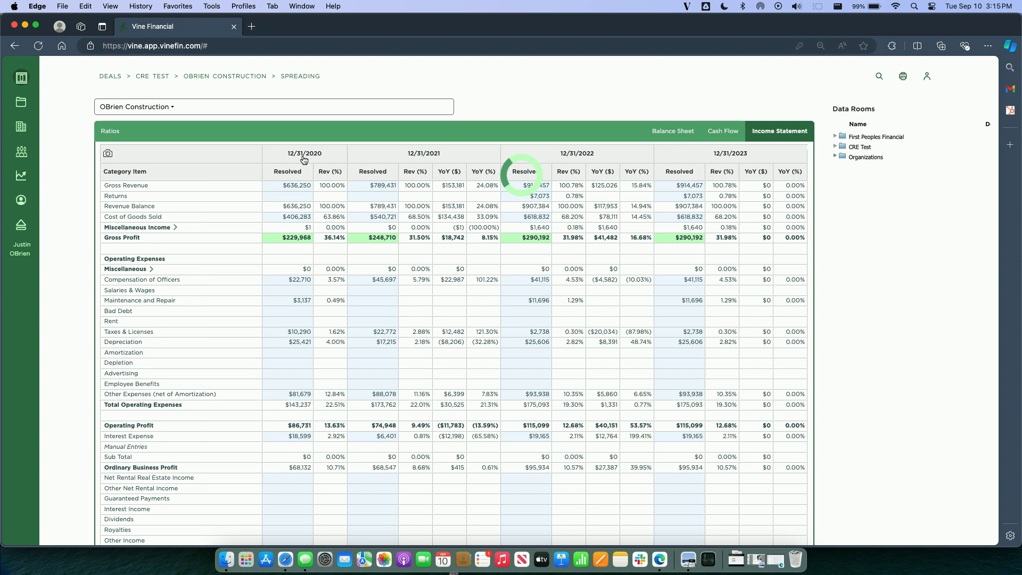
{"action": "left_click", "coordinate": [304, 159]}
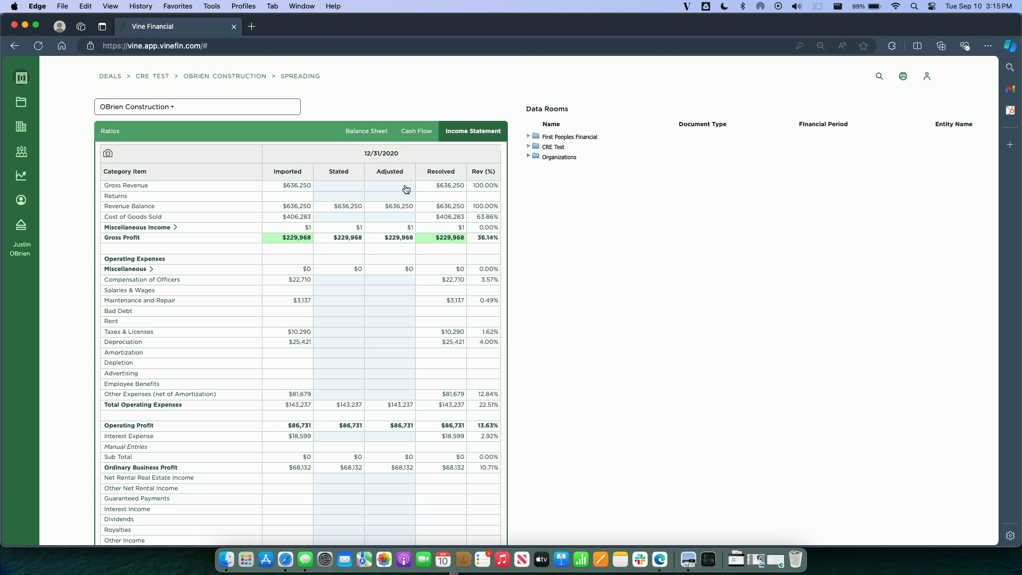
Enter an adjusted 2020 Gross Revenue of $625,000 in the 12/31/2020 Adjusted cell
{"action": "left_click", "coordinate": [390, 185]}
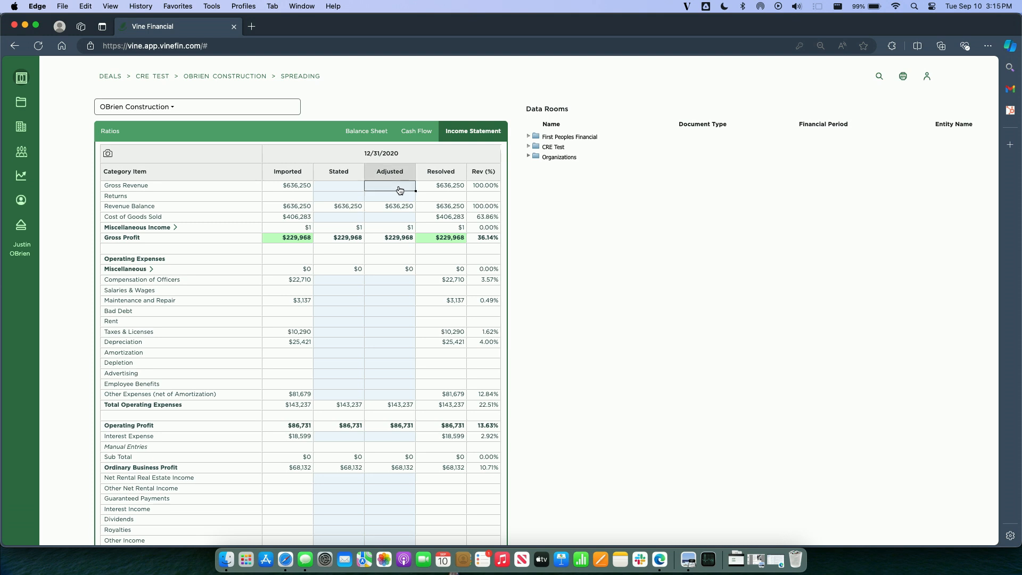
{"action": "type", "text": "$62,500"}
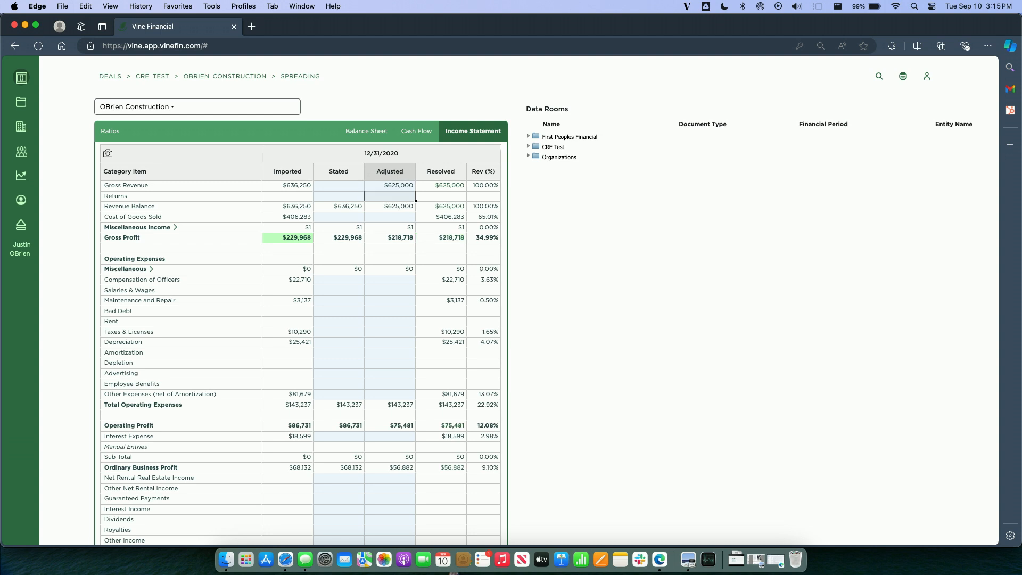
{"action": "mouse_move", "coordinate": [294, 288]}
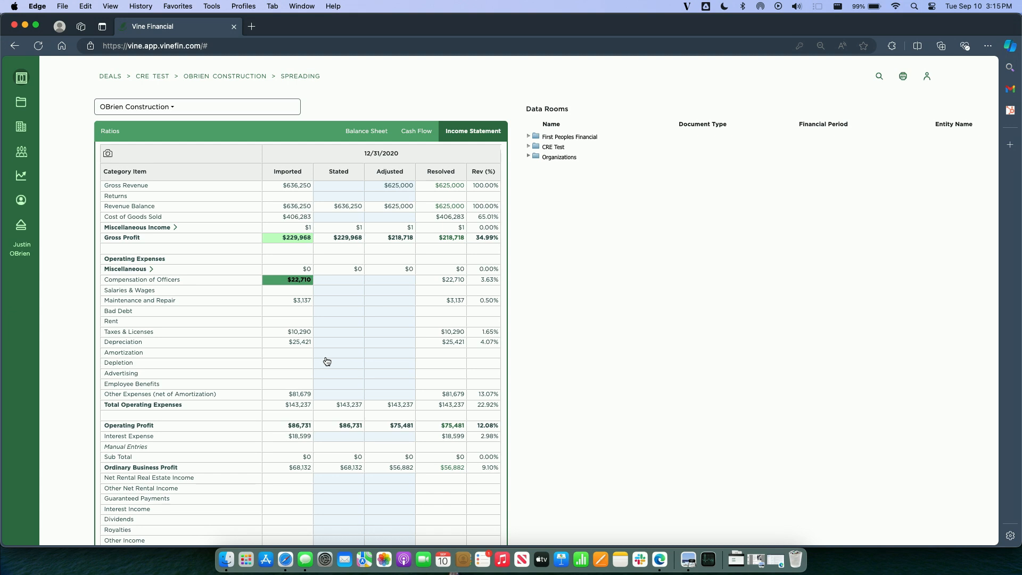
{"action": "mouse_move", "coordinate": [341, 336]}
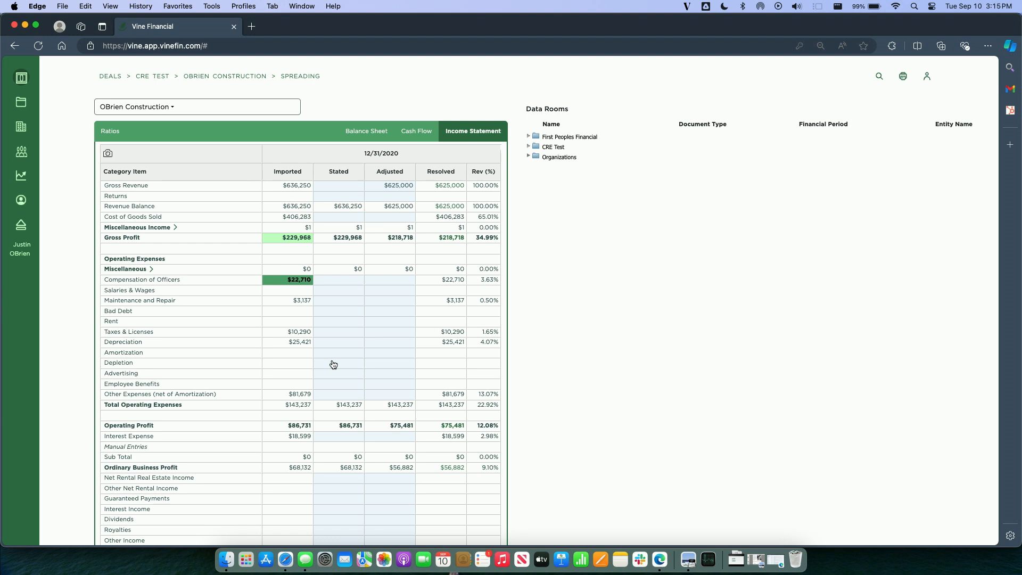
{"action": "mouse_move", "coordinate": [586, 245]}
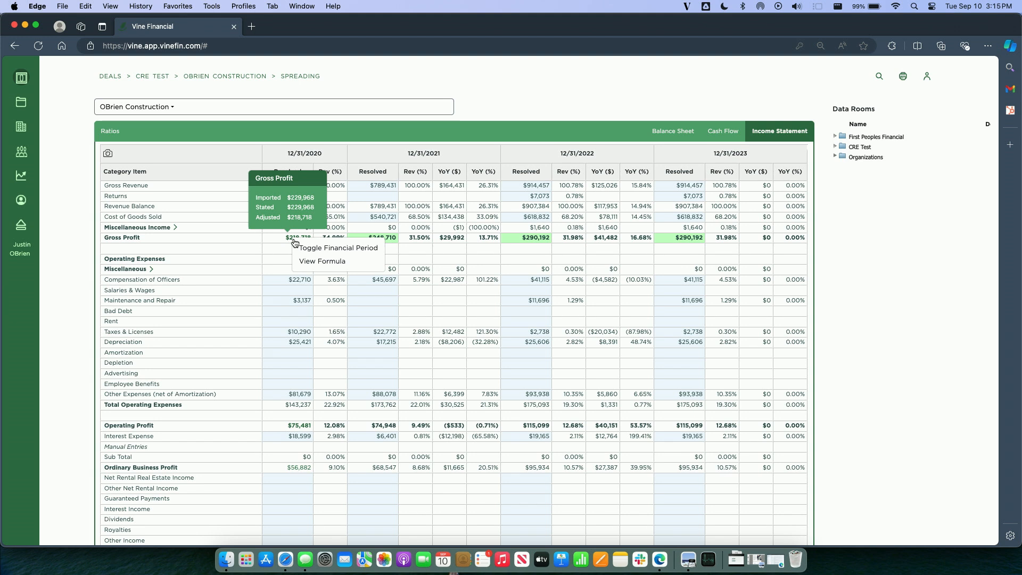
{"action": "mouse_move", "coordinate": [290, 405]}
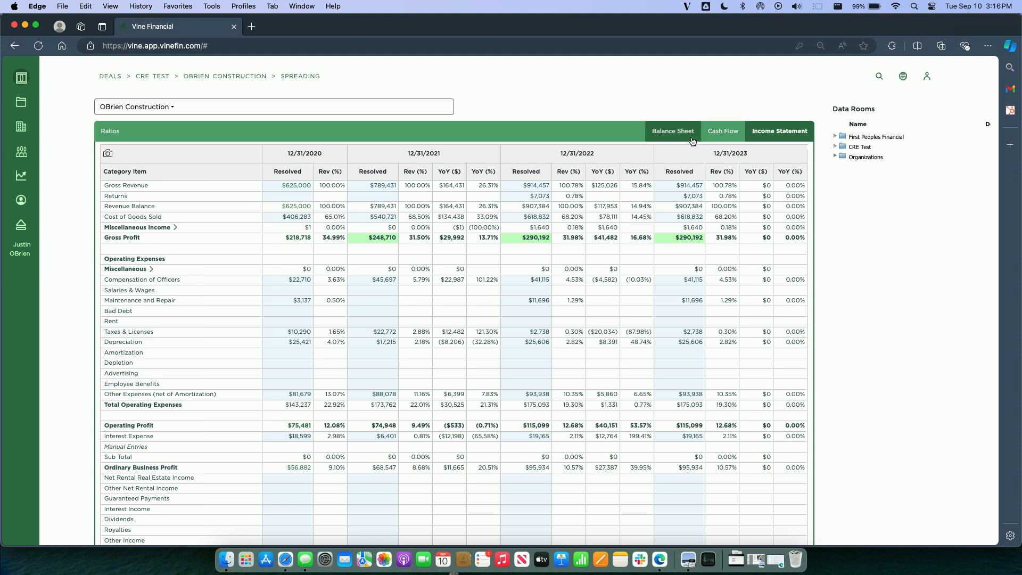
{"action": "left_click", "coordinate": [673, 131]}
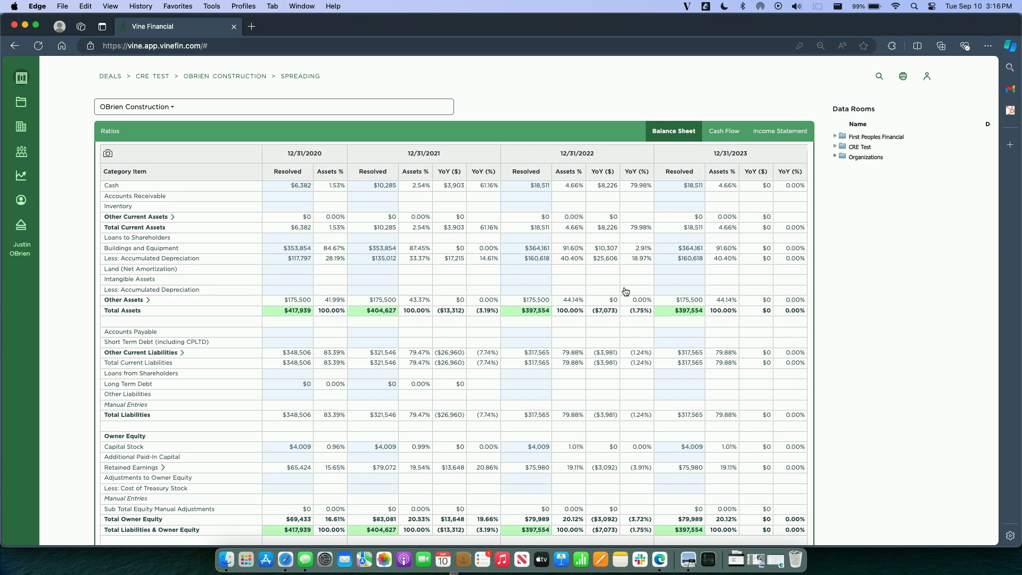
{"action": "mouse_move", "coordinate": [362, 421]}
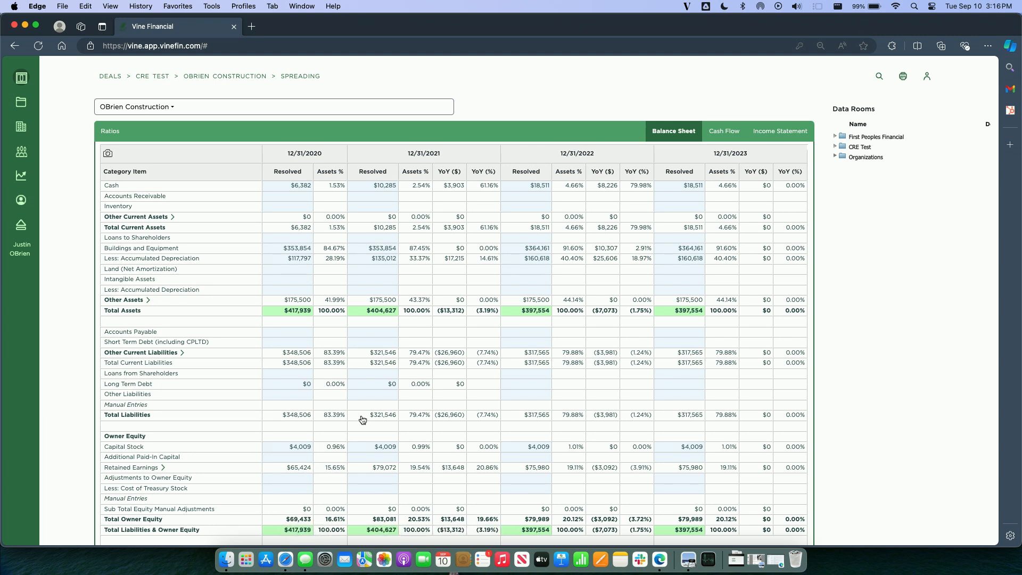
{"action": "mouse_move", "coordinate": [362, 418]}
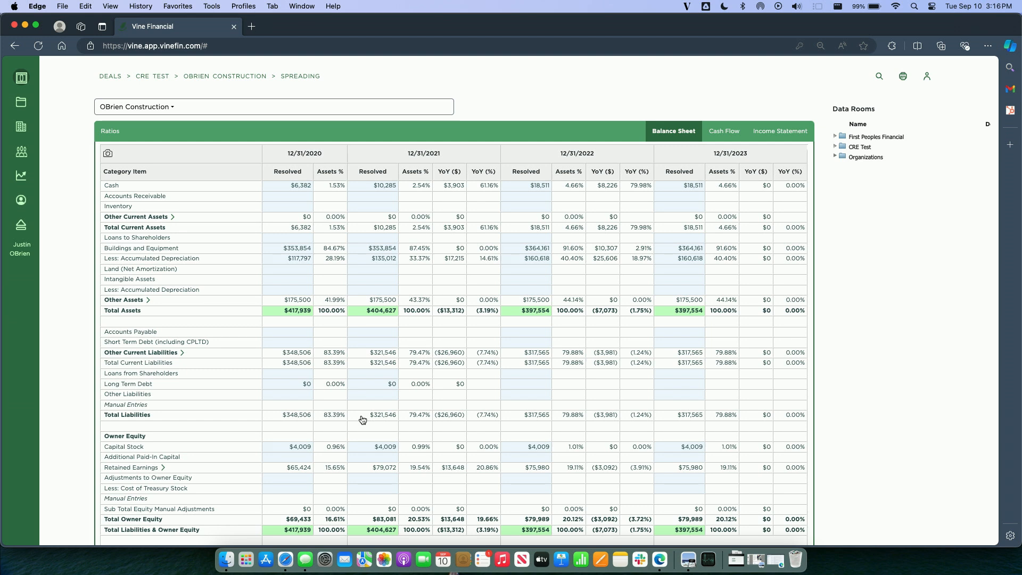
{"action": "scroll", "scroll_direction": "down", "scroll_amount": 3}
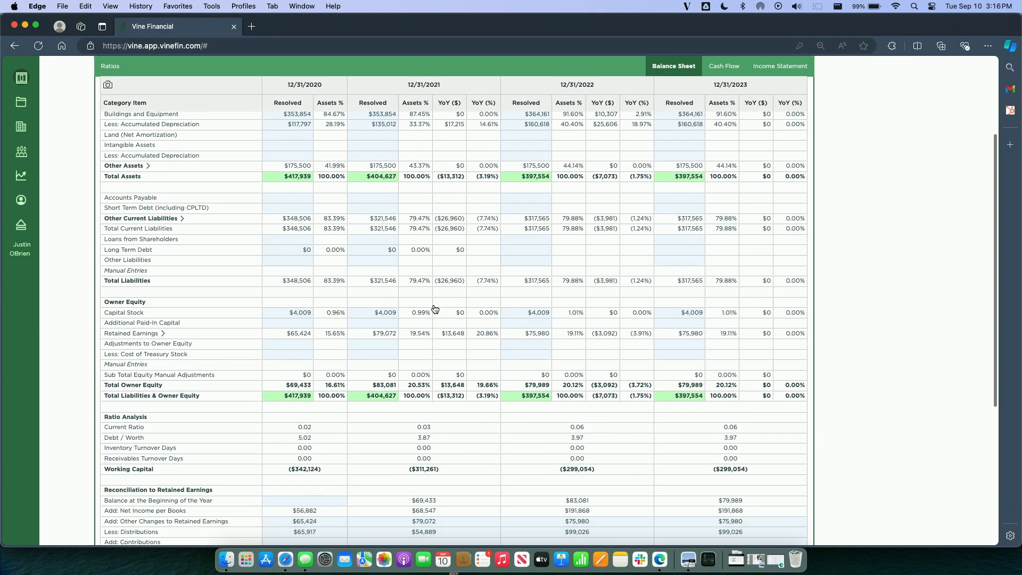
{"action": "scroll", "scroll_direction": "down", "scroll_amount": 3}
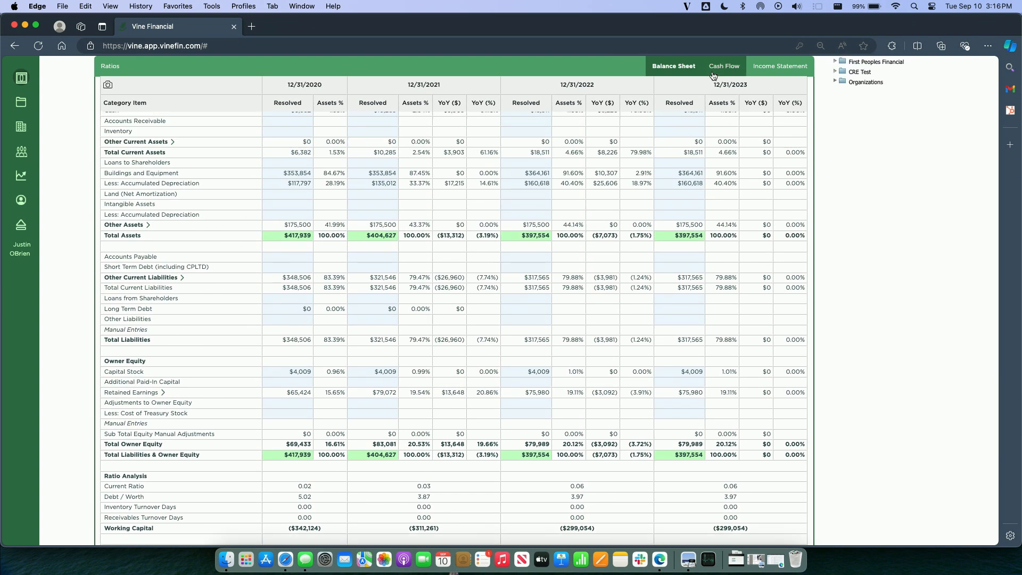
Show the Cash Flow statement for the 2020–2023 spread years
{"action": "left_click", "coordinate": [724, 66]}
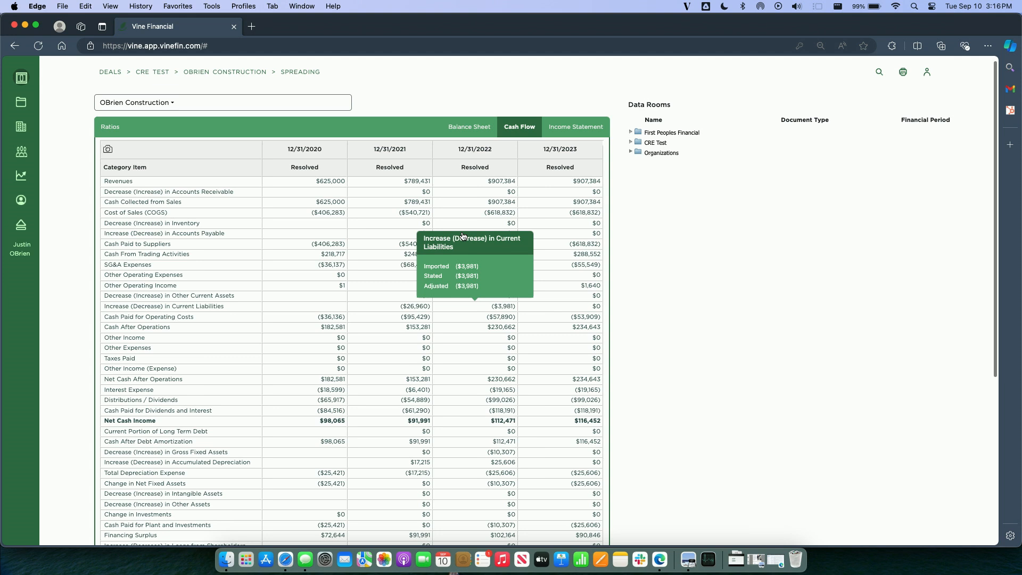
{"action": "mouse_move", "coordinate": [463, 236]}
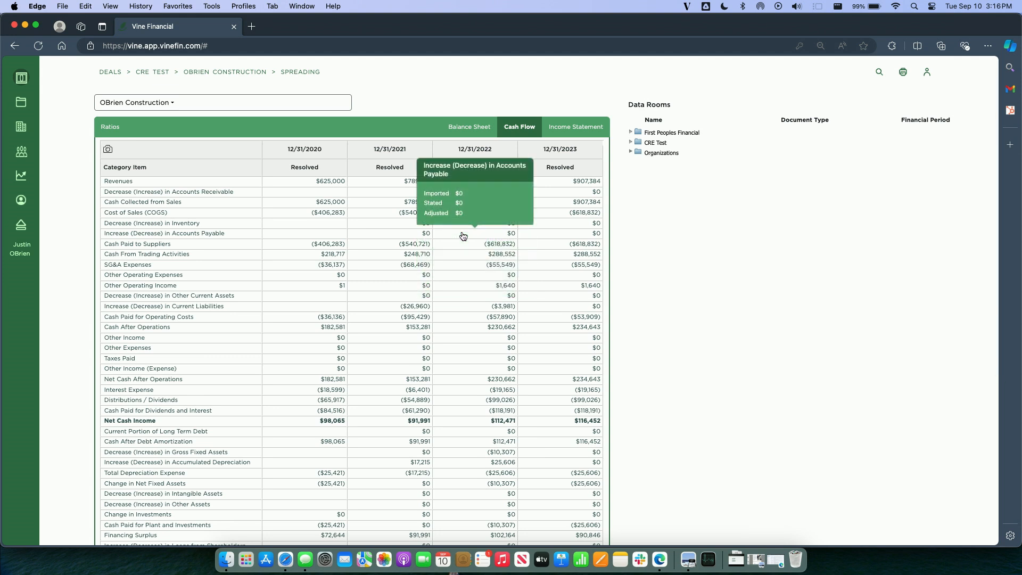
{"action": "mouse_move", "coordinate": [200, 130]}
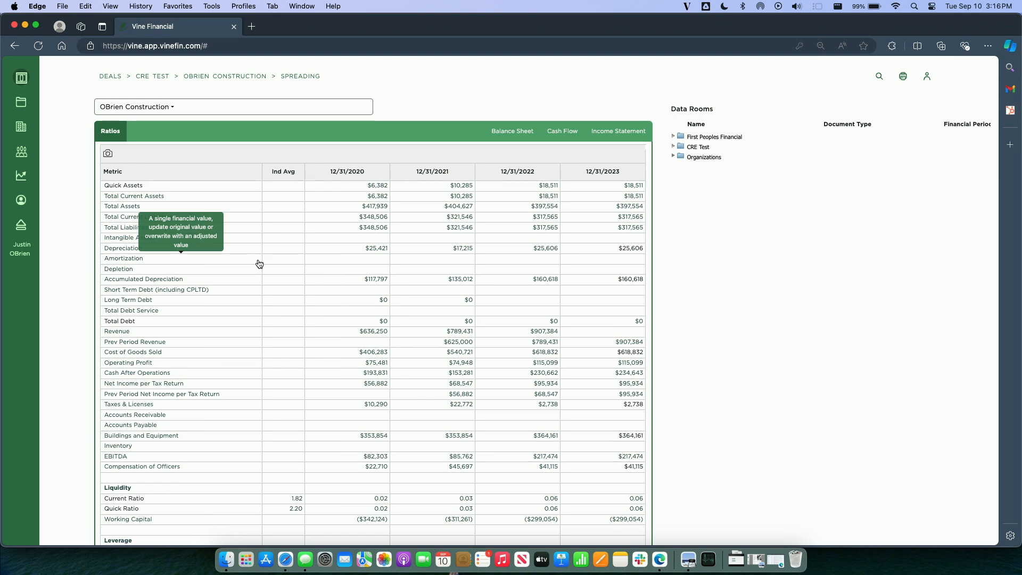
{"action": "scroll", "scroll_direction": "down", "scroll_amount": 3}
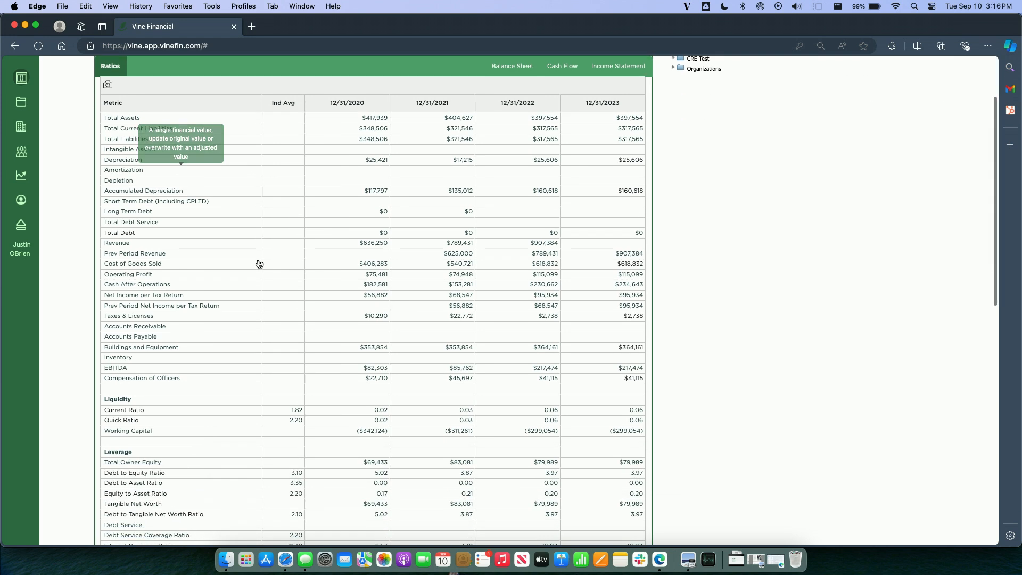
{"action": "scroll", "scroll_direction": "down", "scroll_amount": 3}
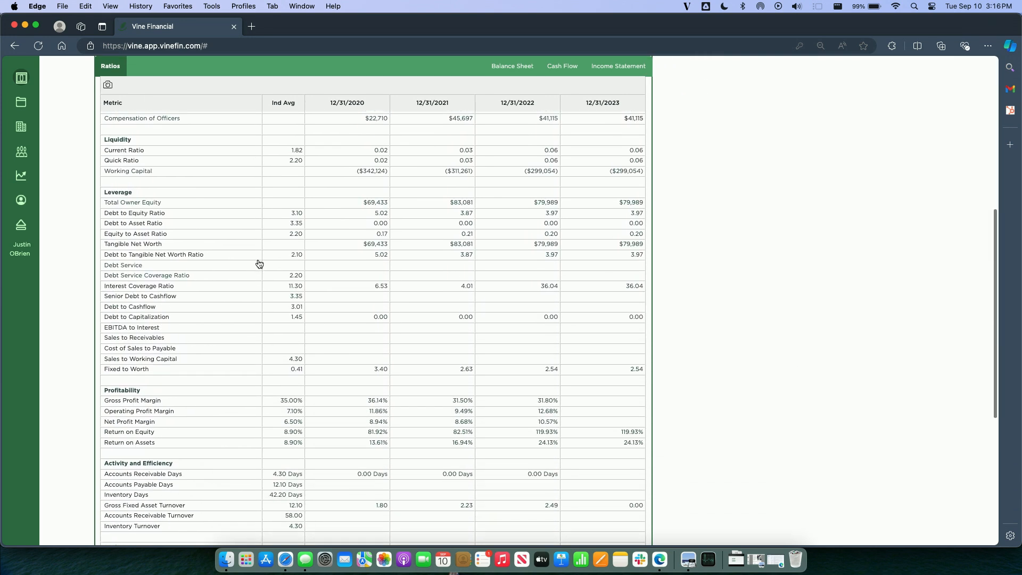
{"action": "scroll", "scroll_direction": "down", "scroll_amount": 3}
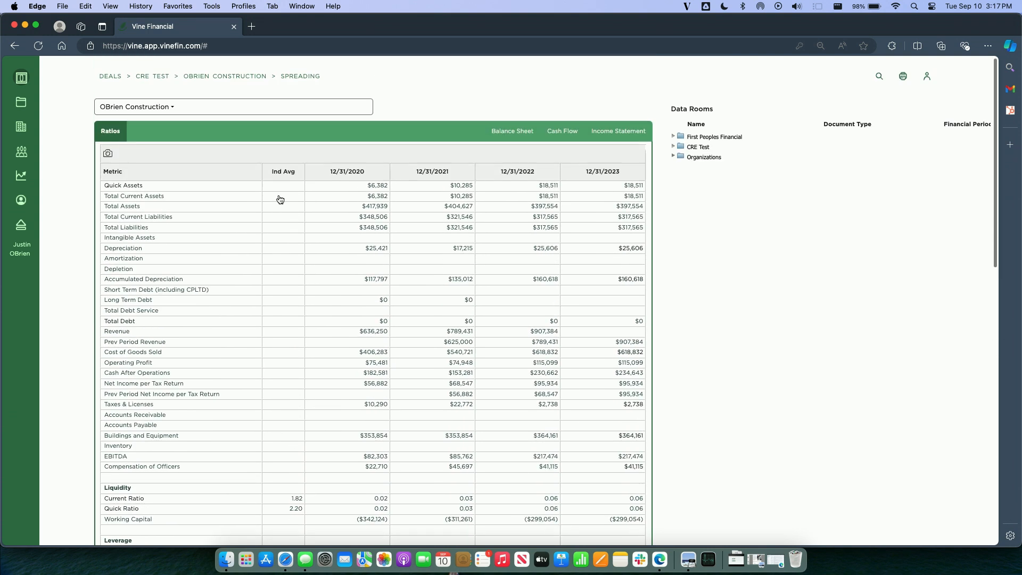
{"action": "mouse_move", "coordinate": [226, 97]}
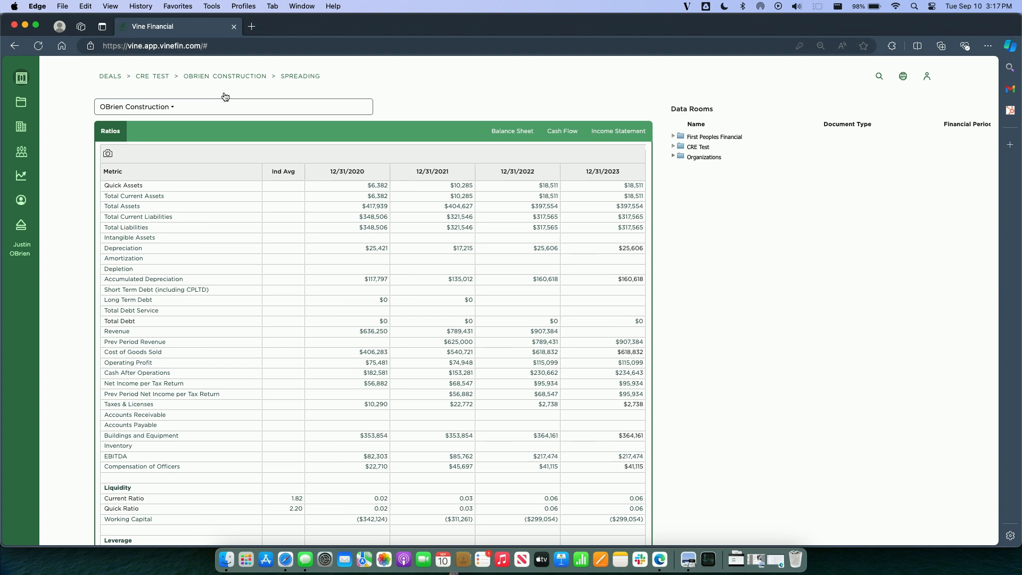
{"action": "scroll", "scroll_direction": "down", "scroll_amount": 3}
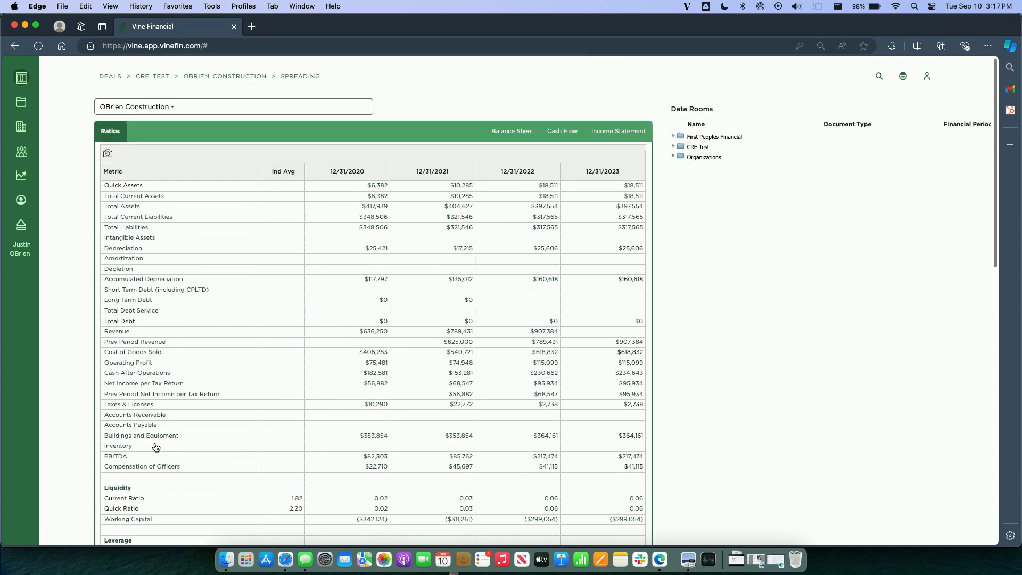
{"action": "mouse_move", "coordinate": [156, 447]}
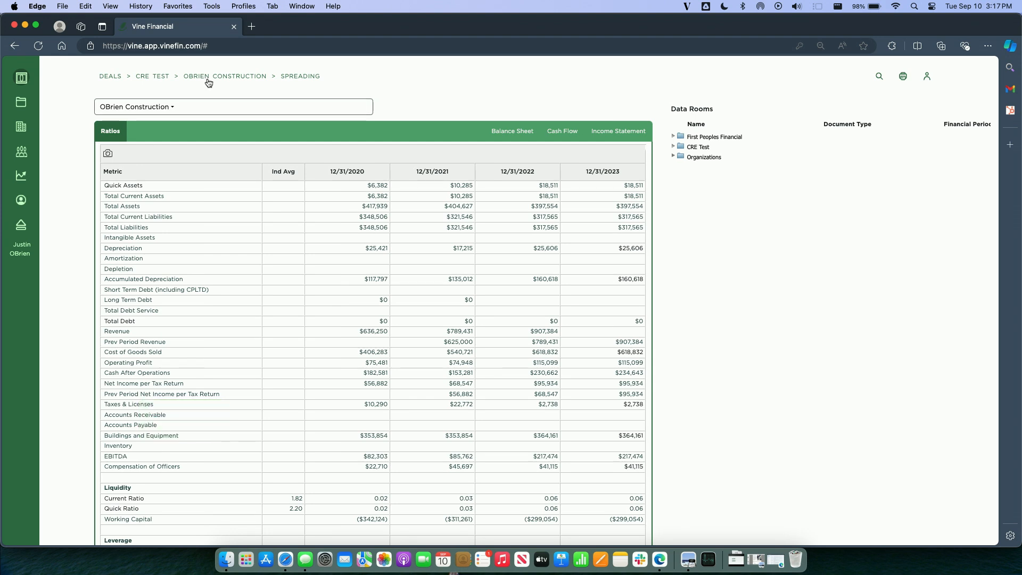
Return to the OBrien Construction record and move down to the deal's documents
{"action": "left_click", "coordinate": [225, 76]}
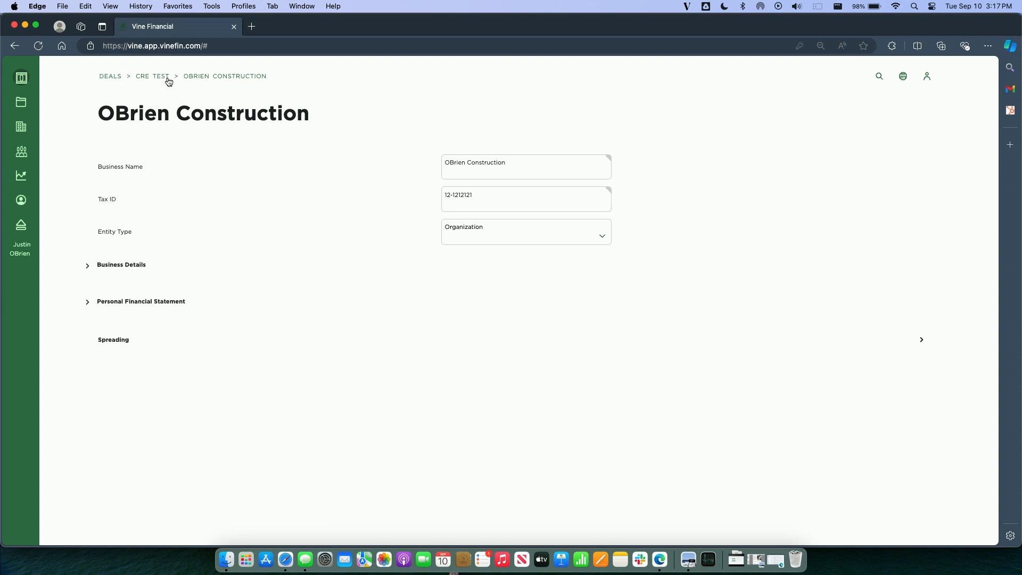
{"action": "scroll", "scroll_direction": "down", "scroll_amount": 3}
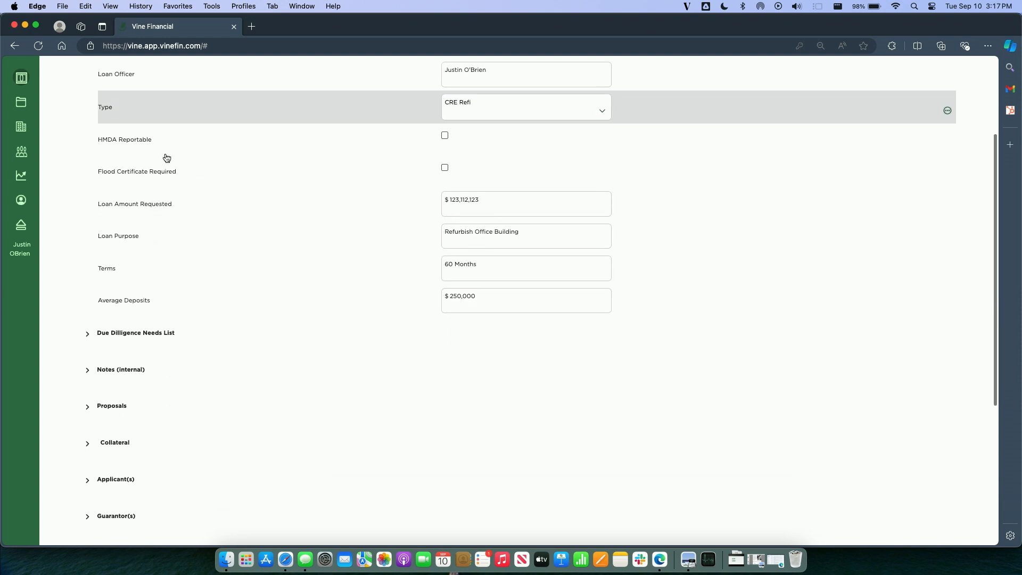
{"action": "scroll", "scroll_direction": "down", "scroll_amount": 3}
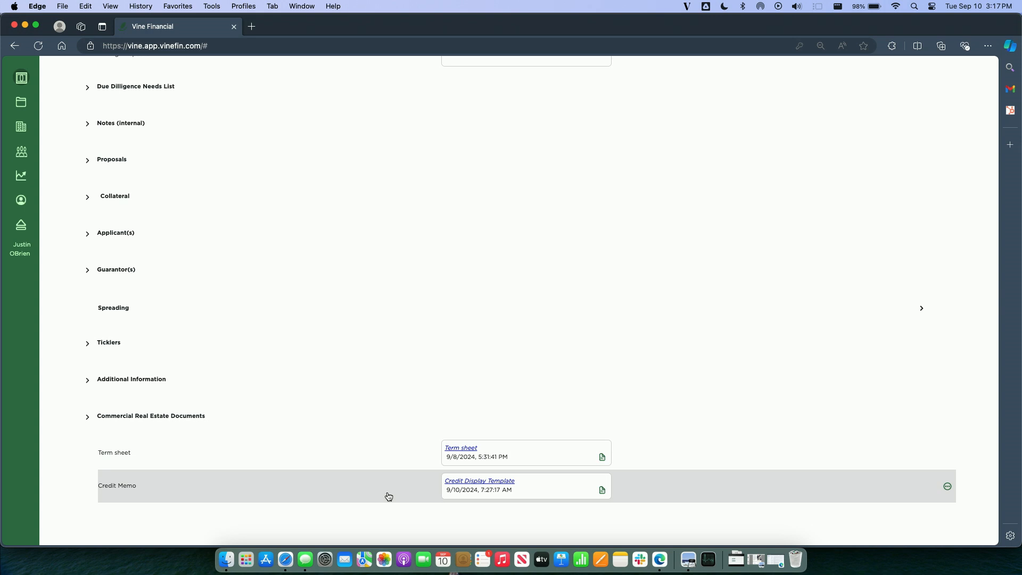
Generate a new Credit Memo document for the CRE Test deal and confirm its creation
{"action": "left_click", "coordinate": [948, 486]}
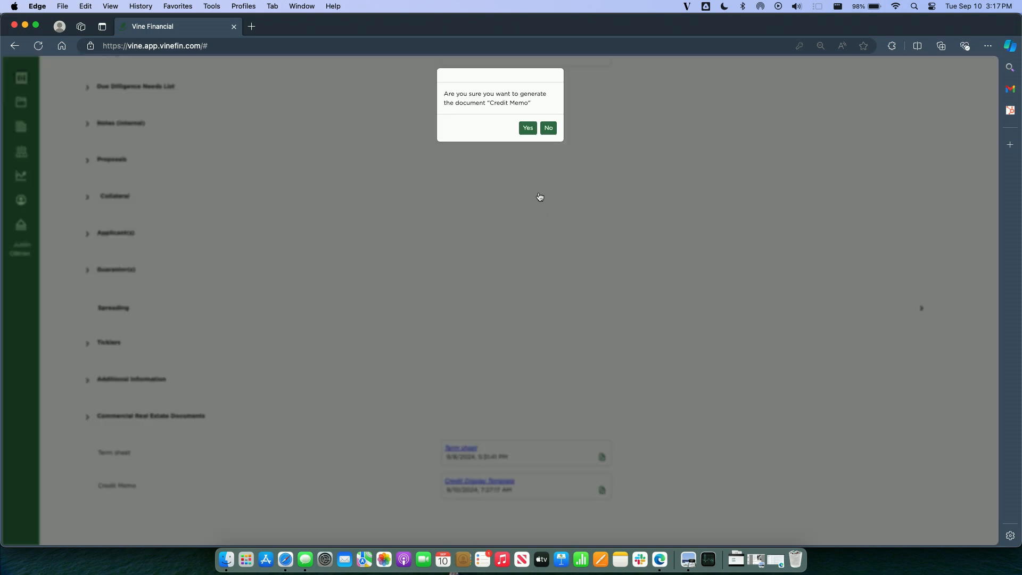
{"action": "left_click", "coordinate": [529, 128]}
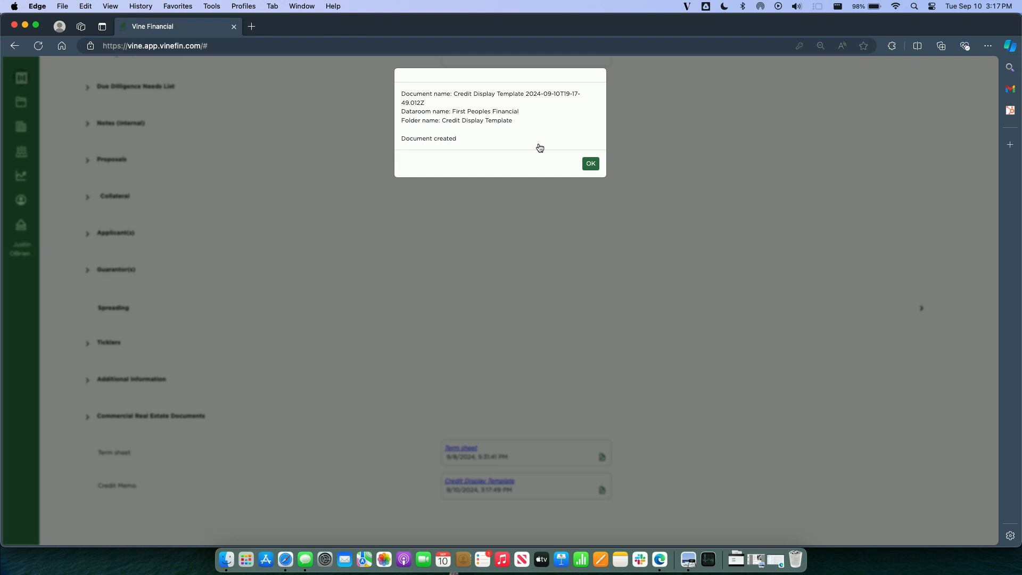
{"action": "left_click", "coordinate": [590, 164]}
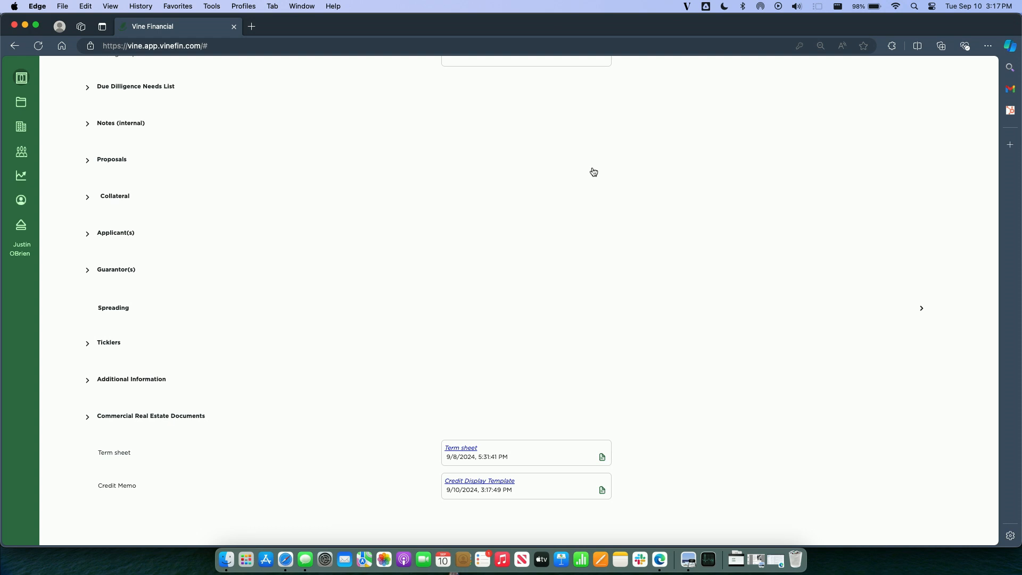
{"action": "mouse_move", "coordinate": [469, 486]}
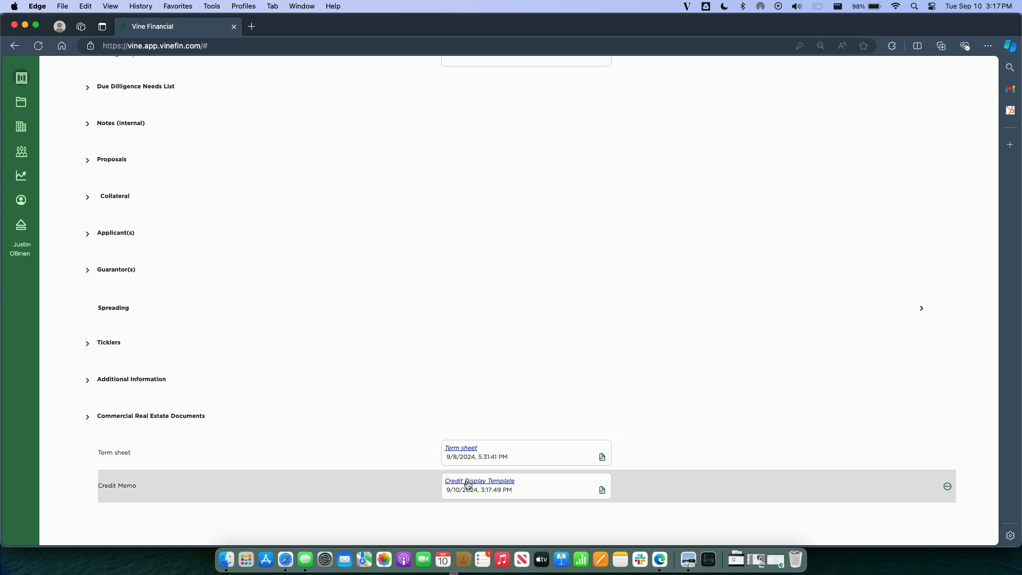
View the generated Credit Memo in Office Online, then return to the Vine Financial deal page
{"action": "left_click", "coordinate": [479, 481]}
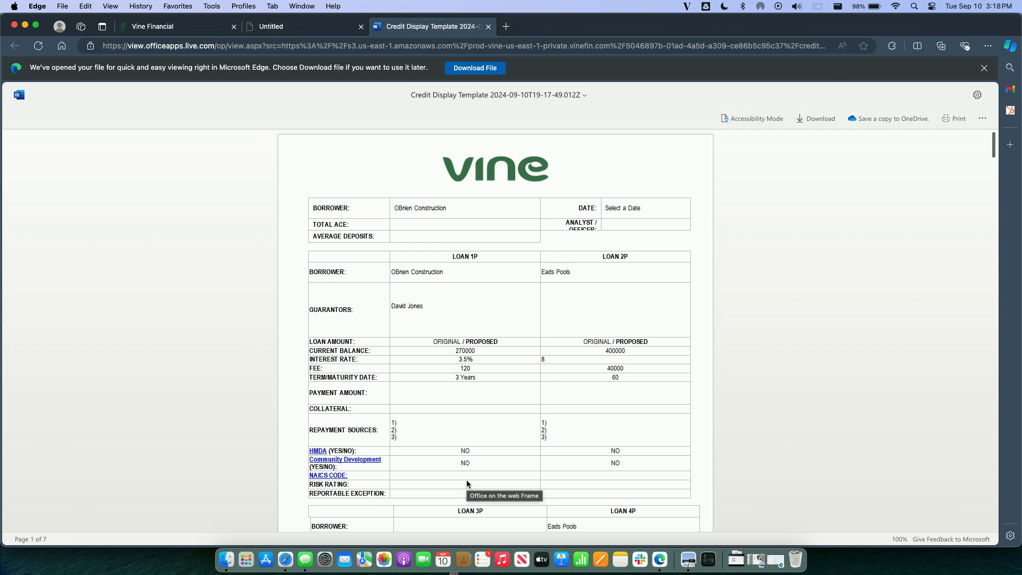
{"action": "mouse_move", "coordinate": [502, 126]}
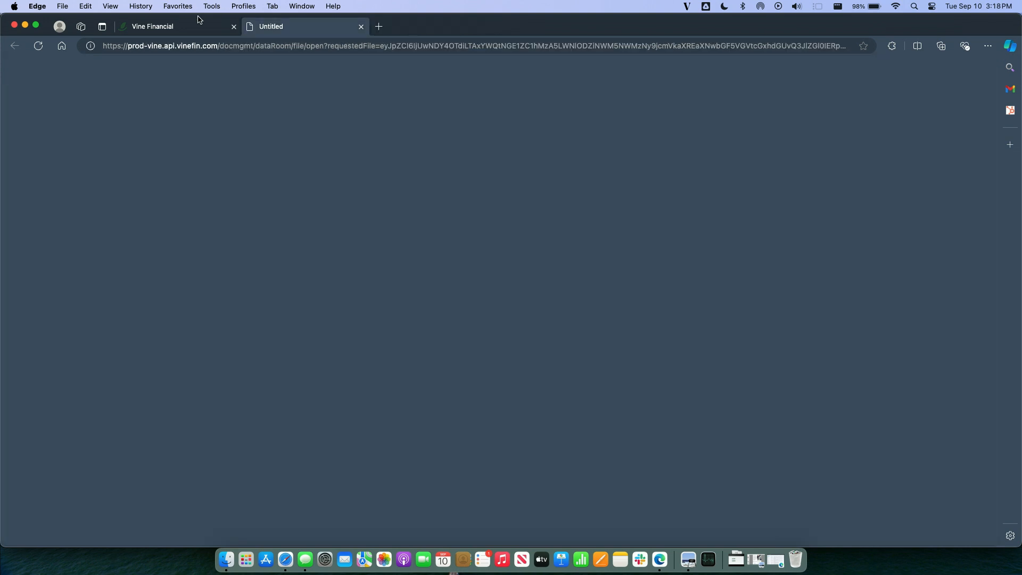
{"action": "left_click", "coordinate": [154, 25]}
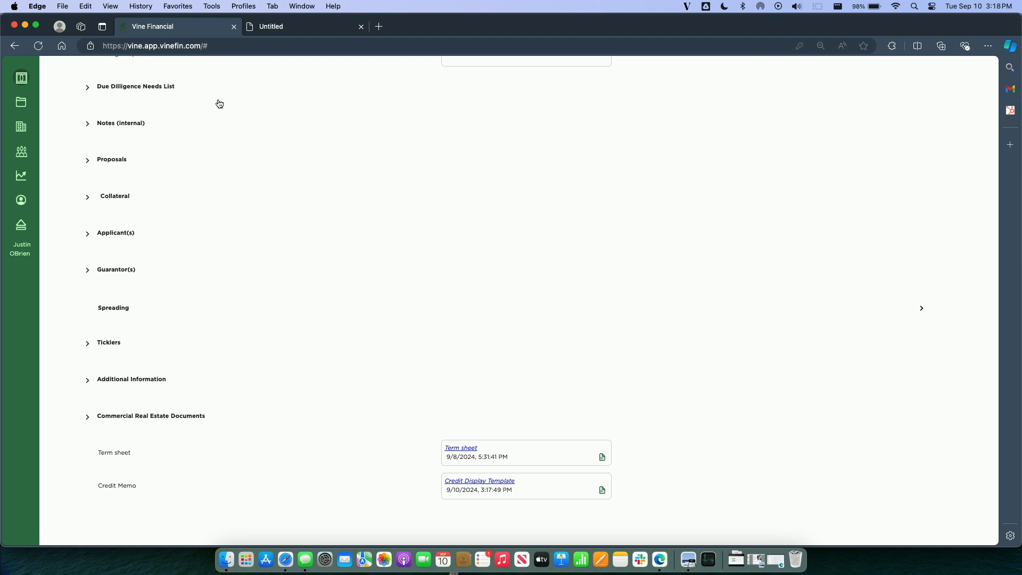